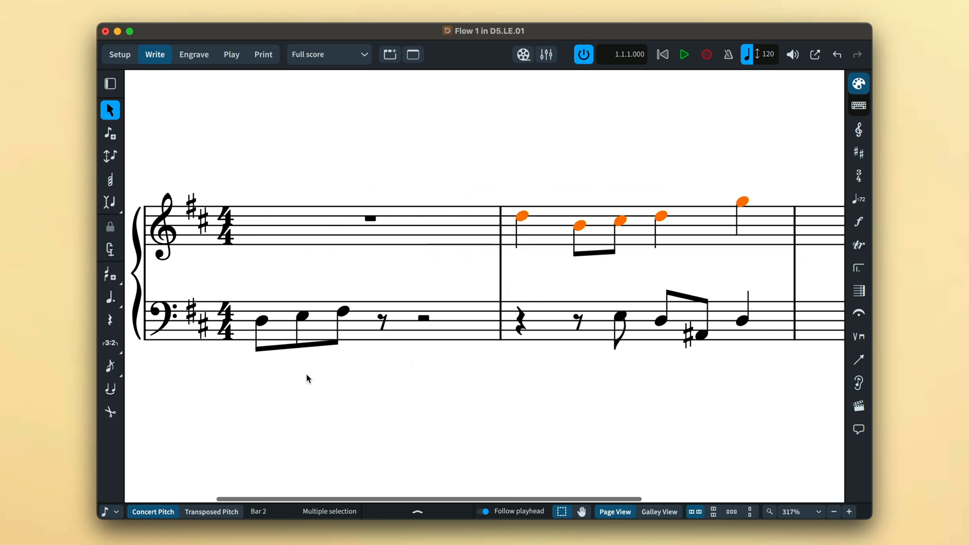
Drag the three bass eighth notes from bar 1 to the start of bar 2.
{"action": "left_click", "coordinate": [262, 321]}
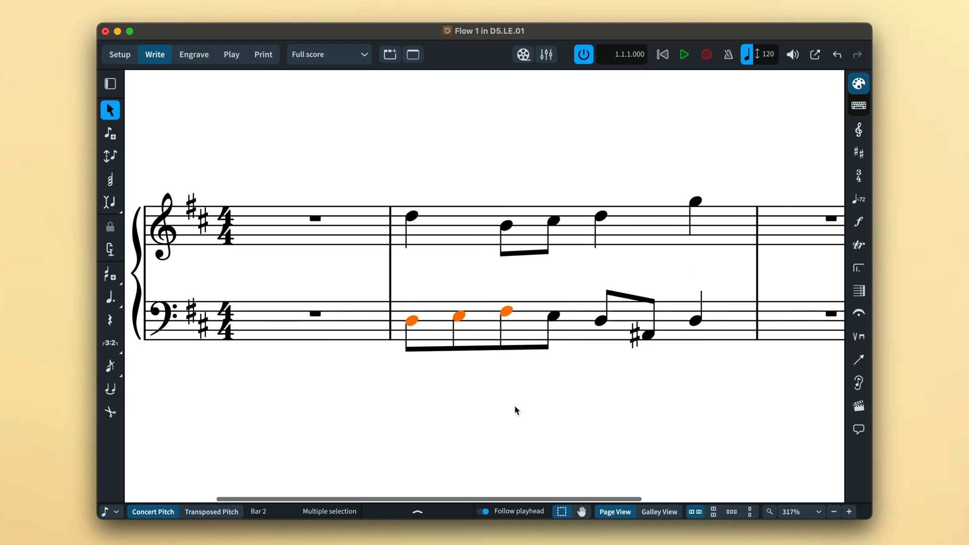
{"action": "mouse_move", "coordinate": [618, 295]}
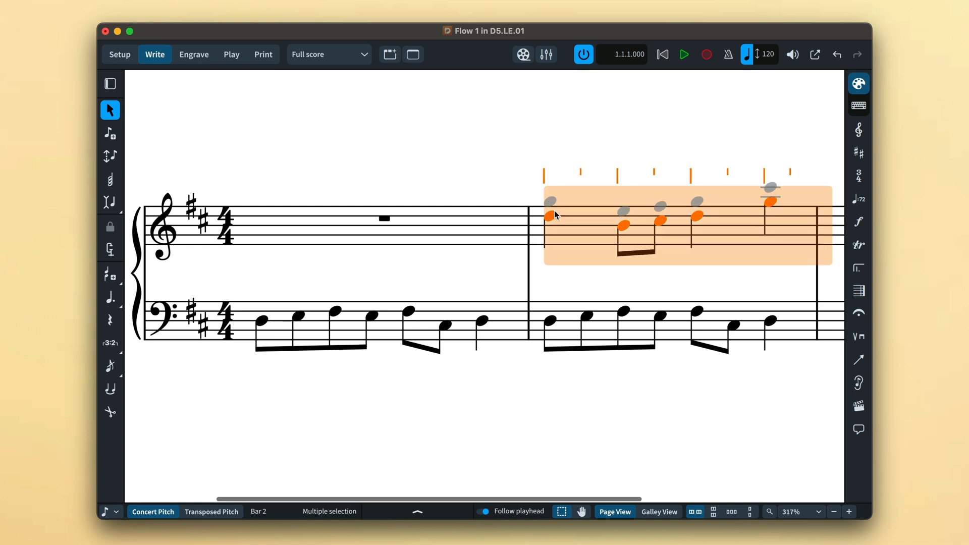
Drag the bar 2 treble eighth notes down one staff position.
{"action": "left_click", "coordinate": [572, 279]}
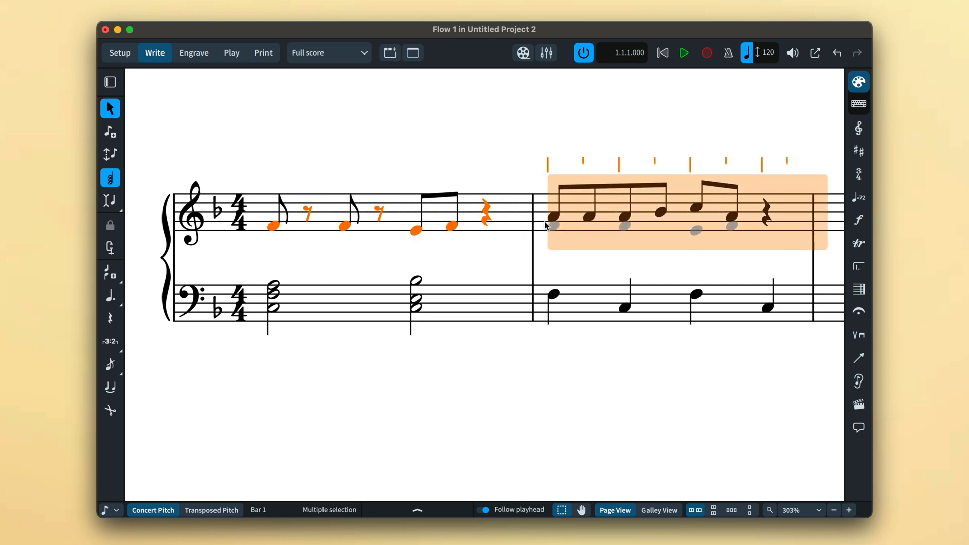
Drag the bar 2 treble eighth-note run up one staff position.
{"action": "left_click", "coordinate": [110, 200]}
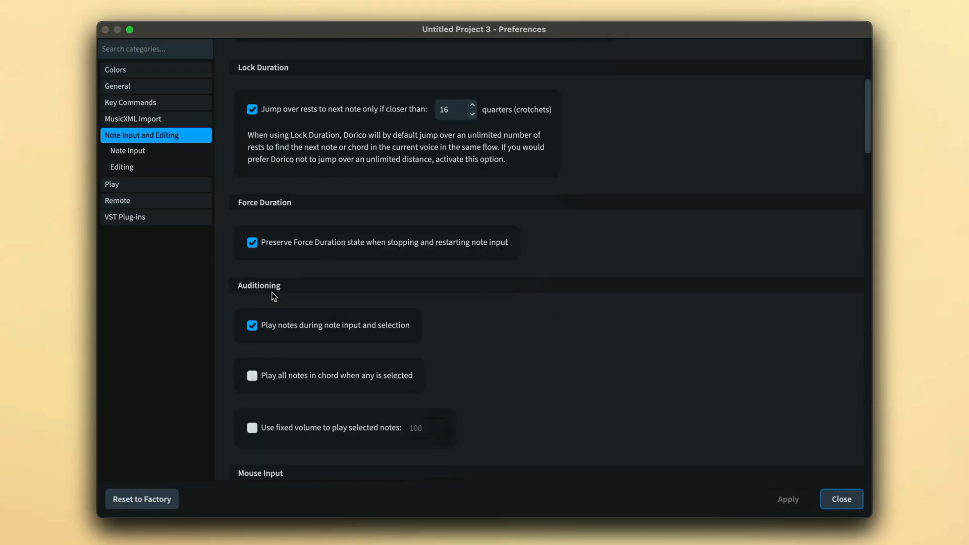
Uncheck mouse pitch and rhythmic position editing under Mouse Input and apply.
{"action": "scroll", "scroll_direction": "down", "scroll_amount": 3}
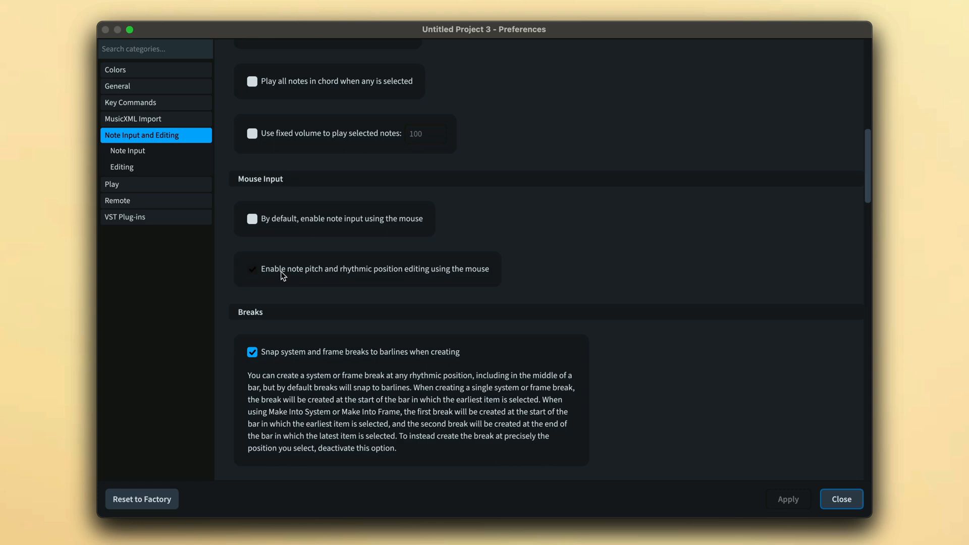
{"action": "left_click", "coordinate": [251, 268]}
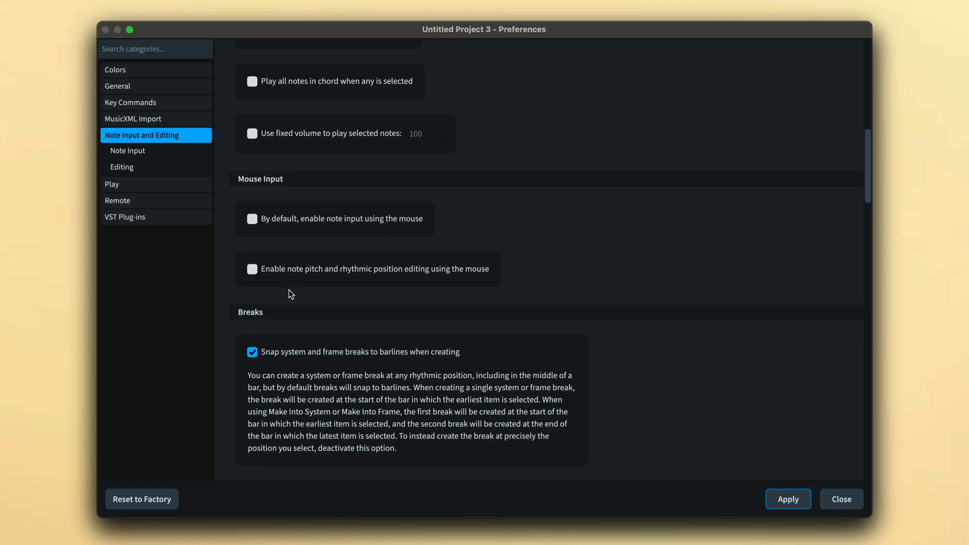
{"action": "left_click", "coordinate": [840, 499]}
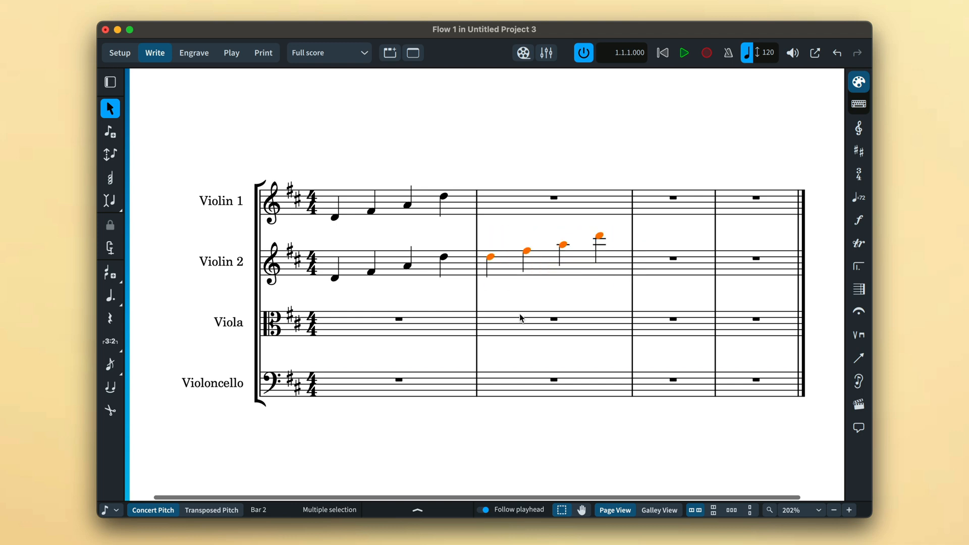
{"action": "left_click", "coordinate": [526, 303]}
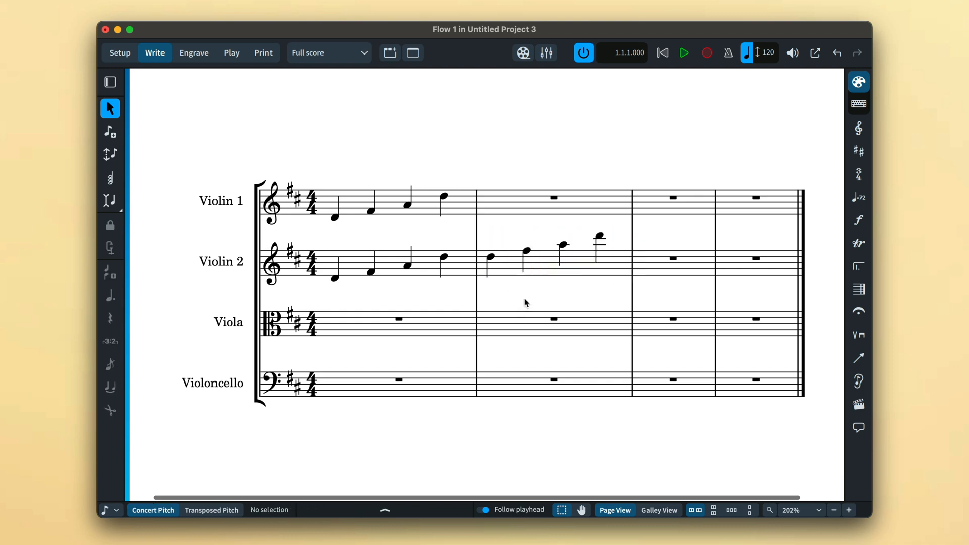